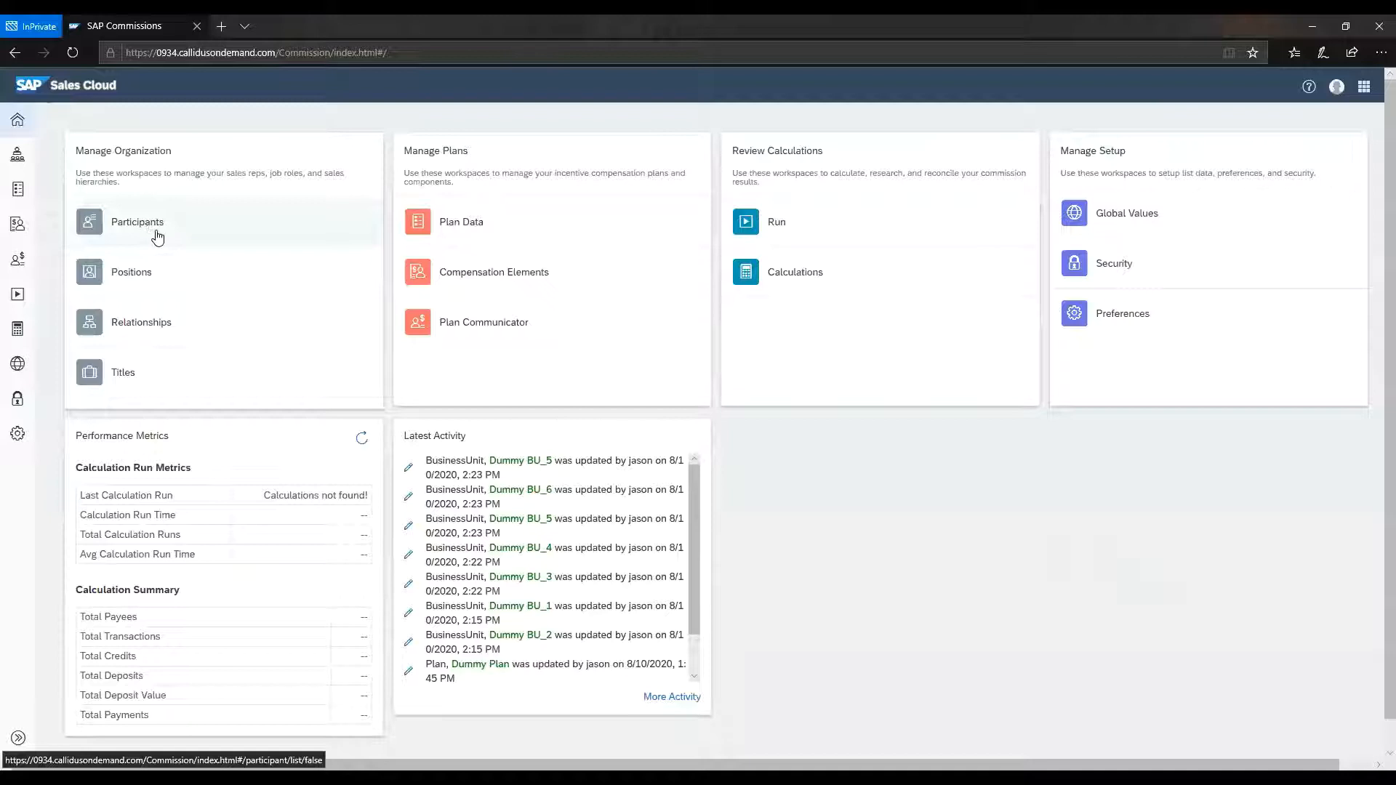
Step: Go to the Participants workspace from Manage Organization on the home dashboard
click(138, 222)
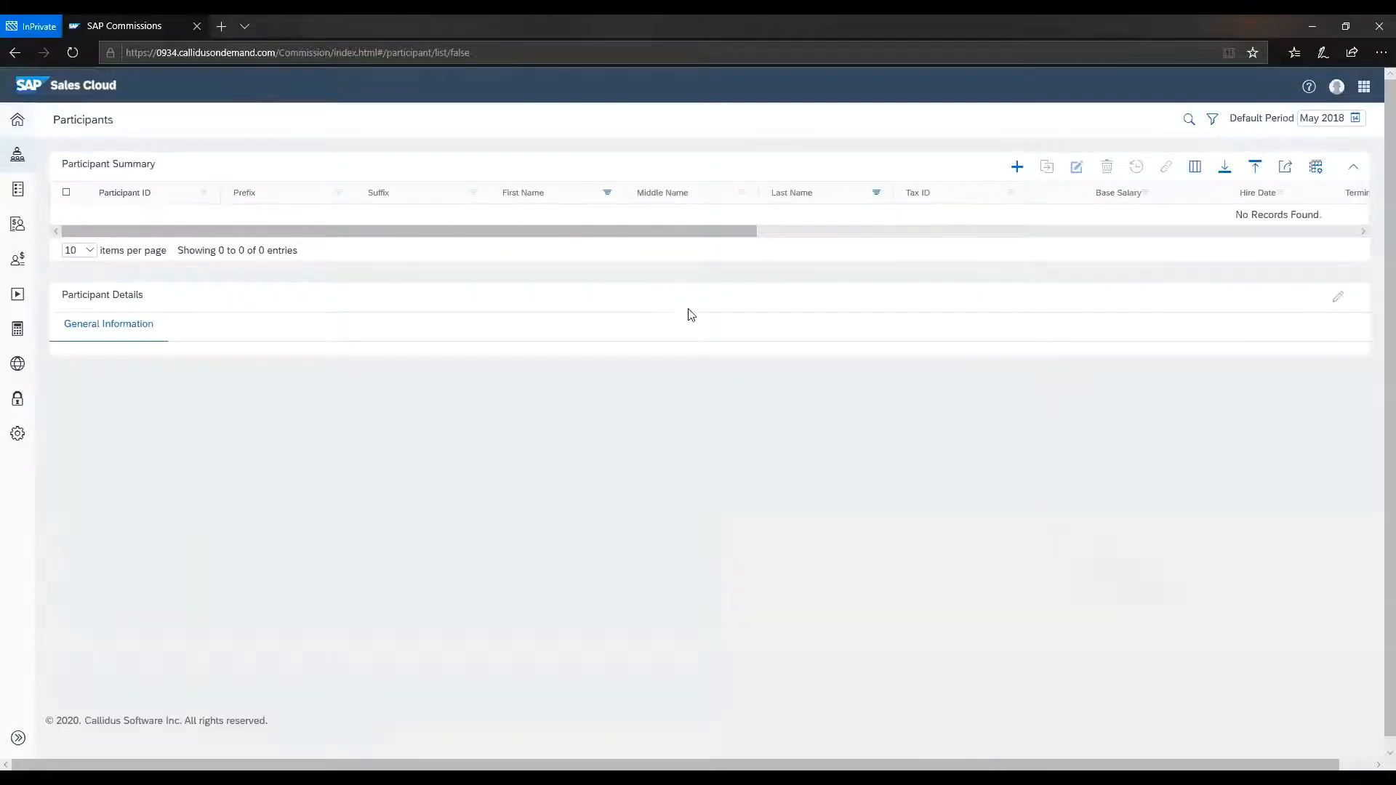
Step: Begin a blank participant form effective May 2018 to End of Time, ready for the ID
click(1017, 167)
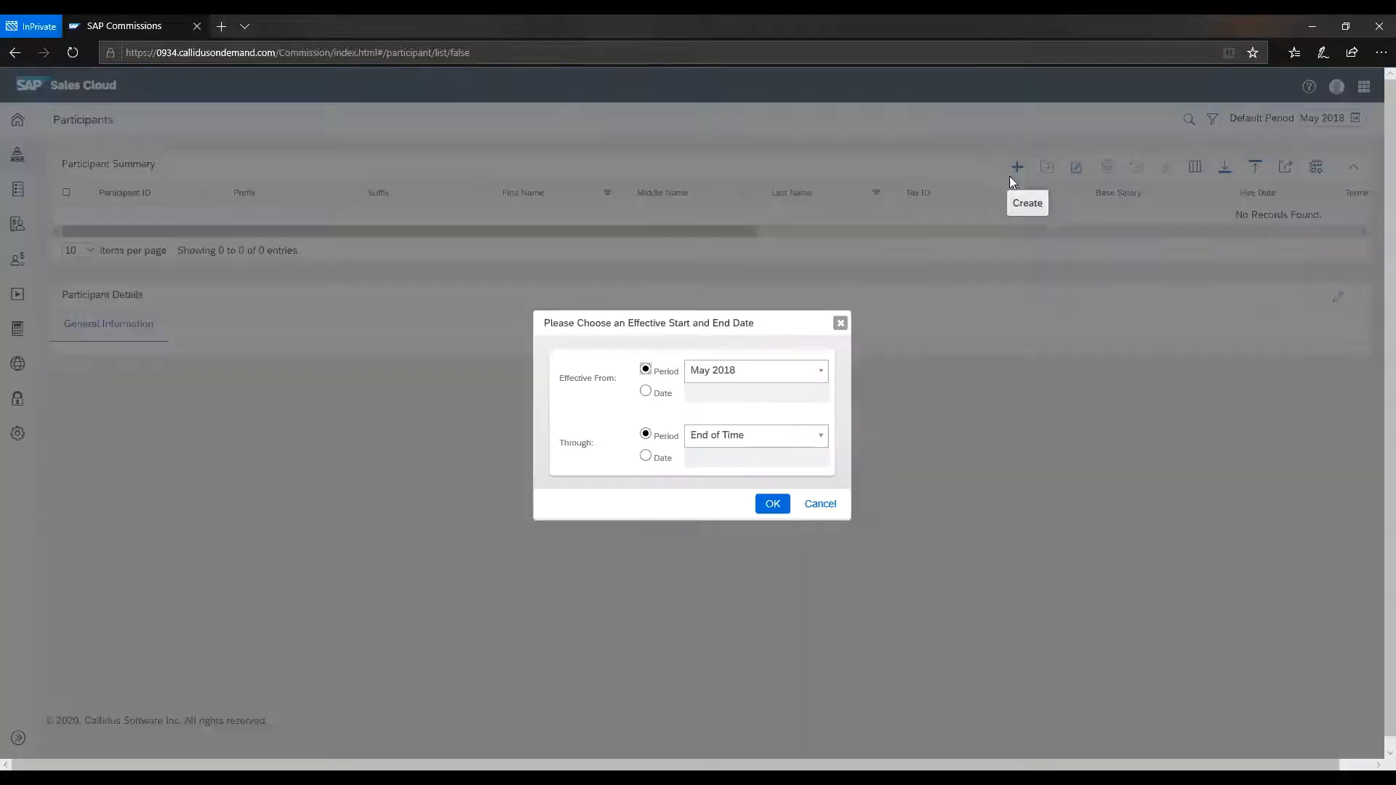
click(771, 503)
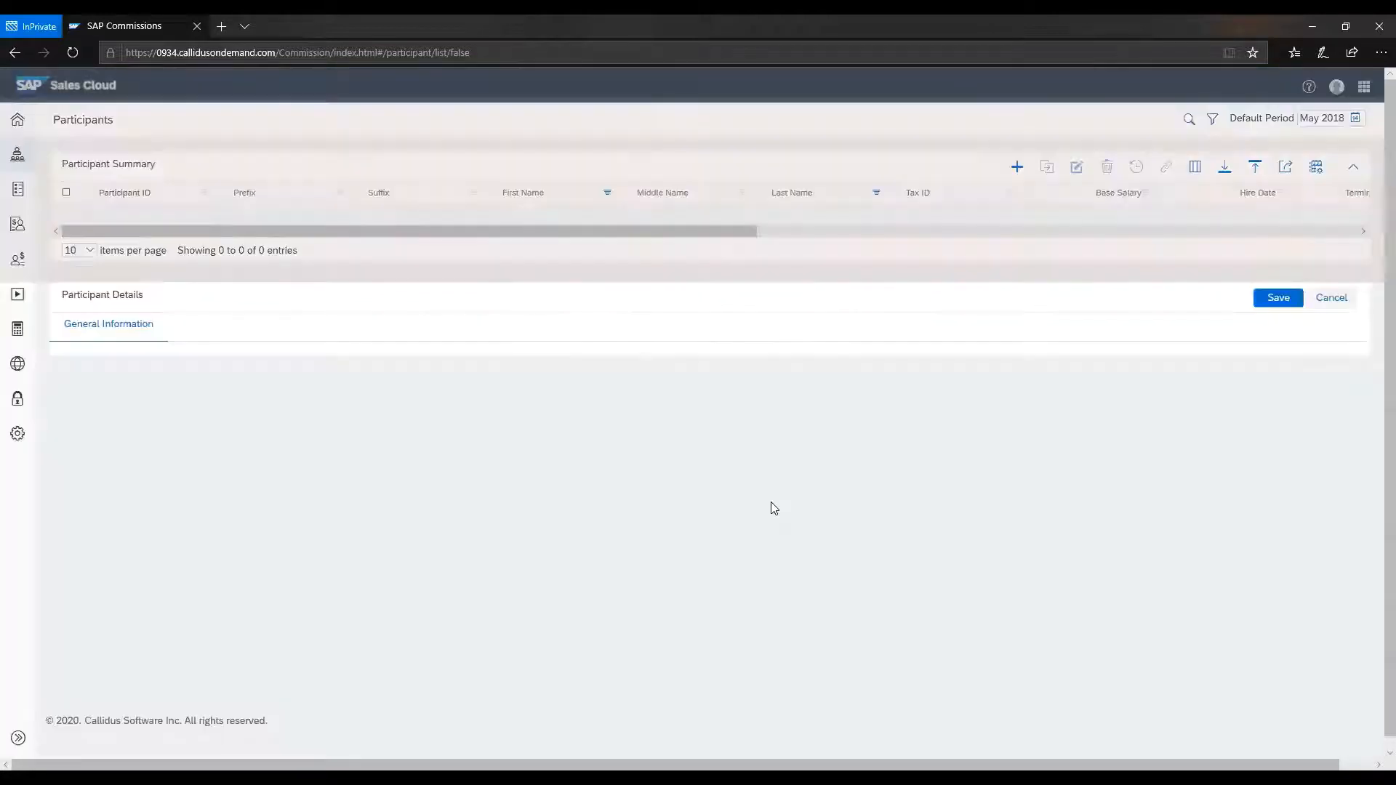
click(987, 166)
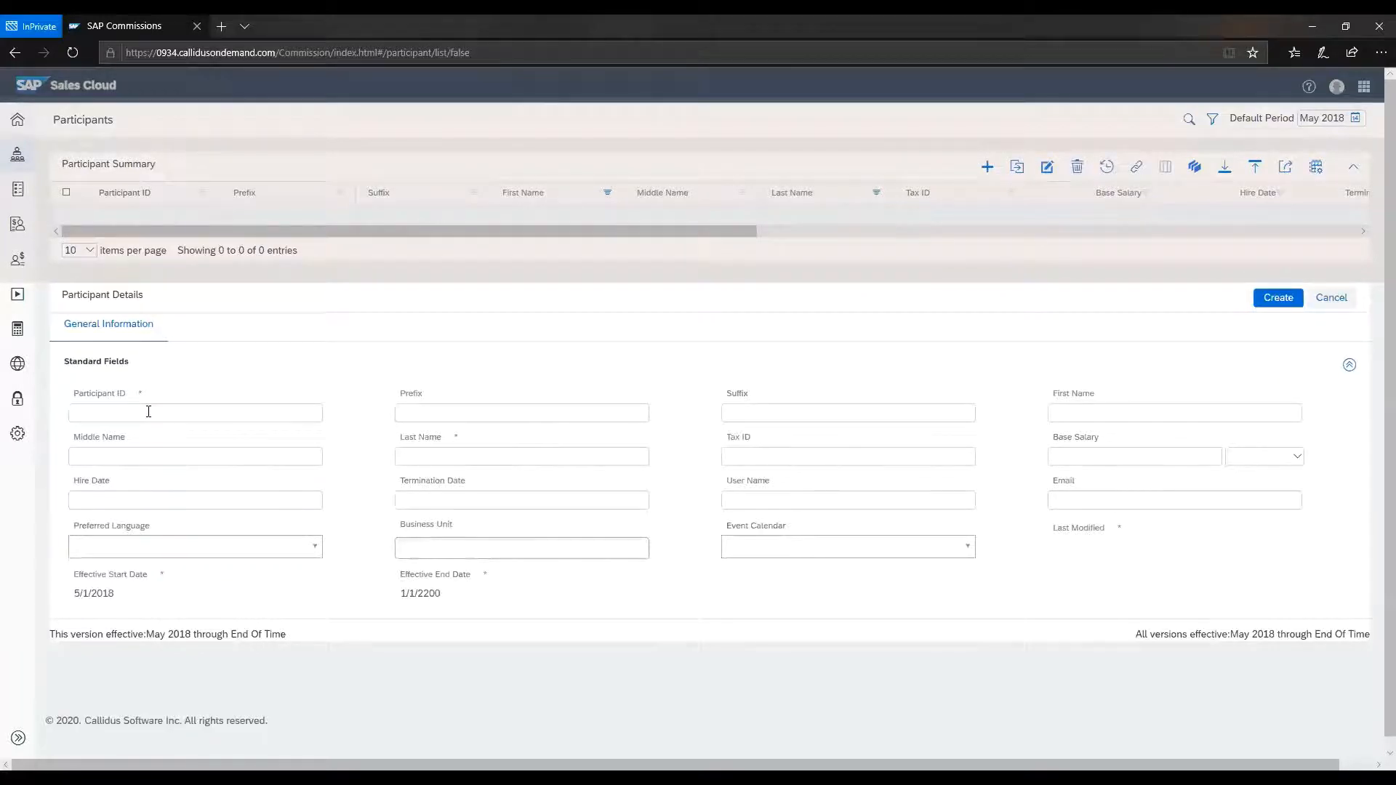
Step: Save participant ID 012457 with last name 'Test Name'
text(012457)
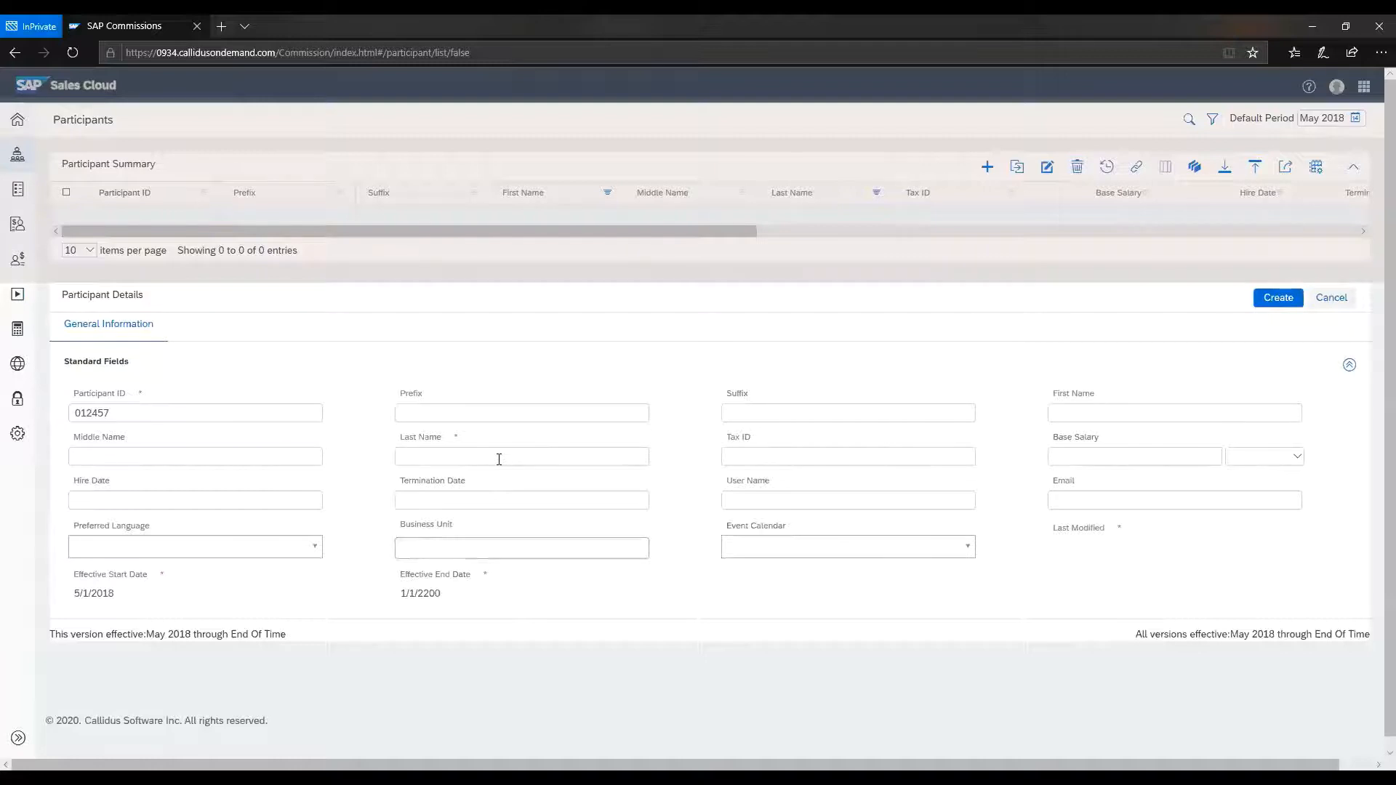
text(Test Name)
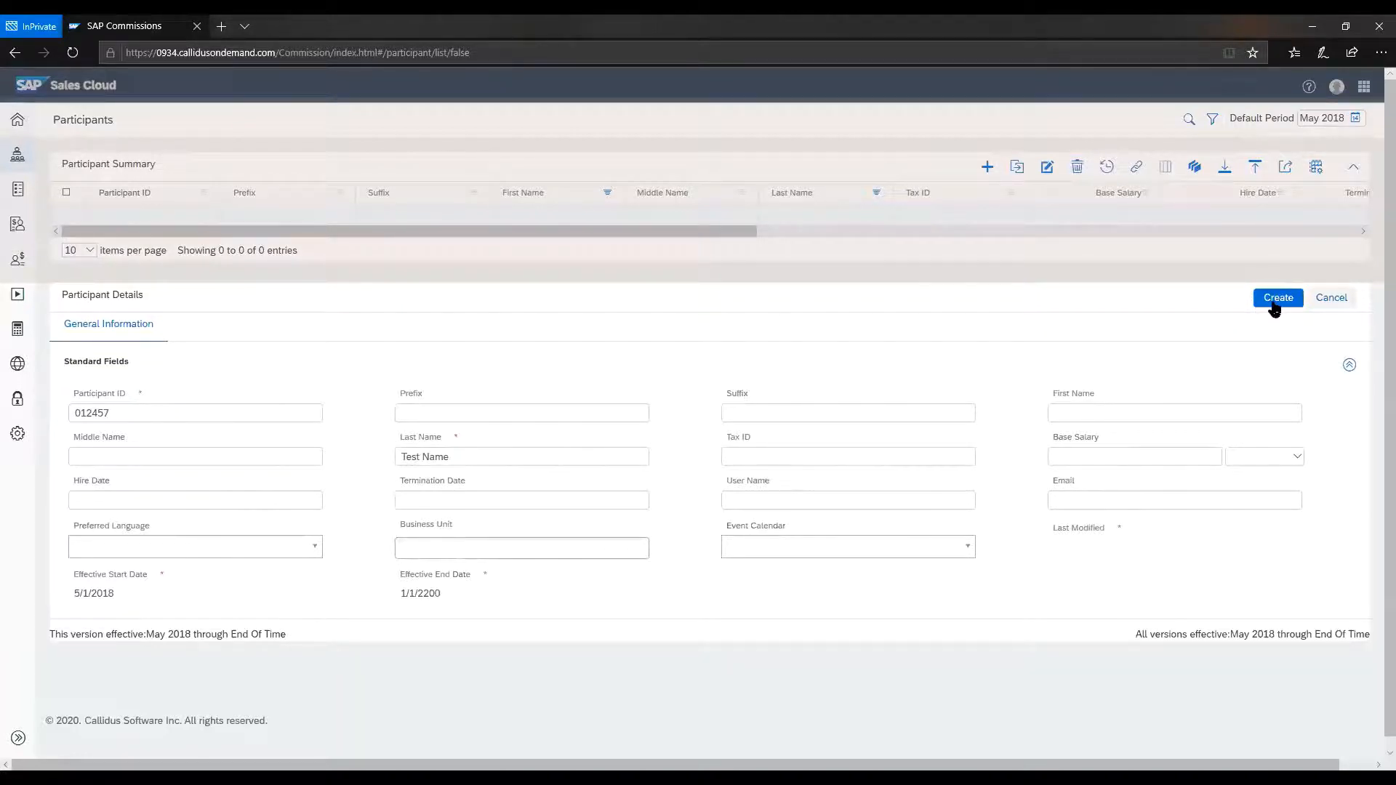
click(1278, 297)
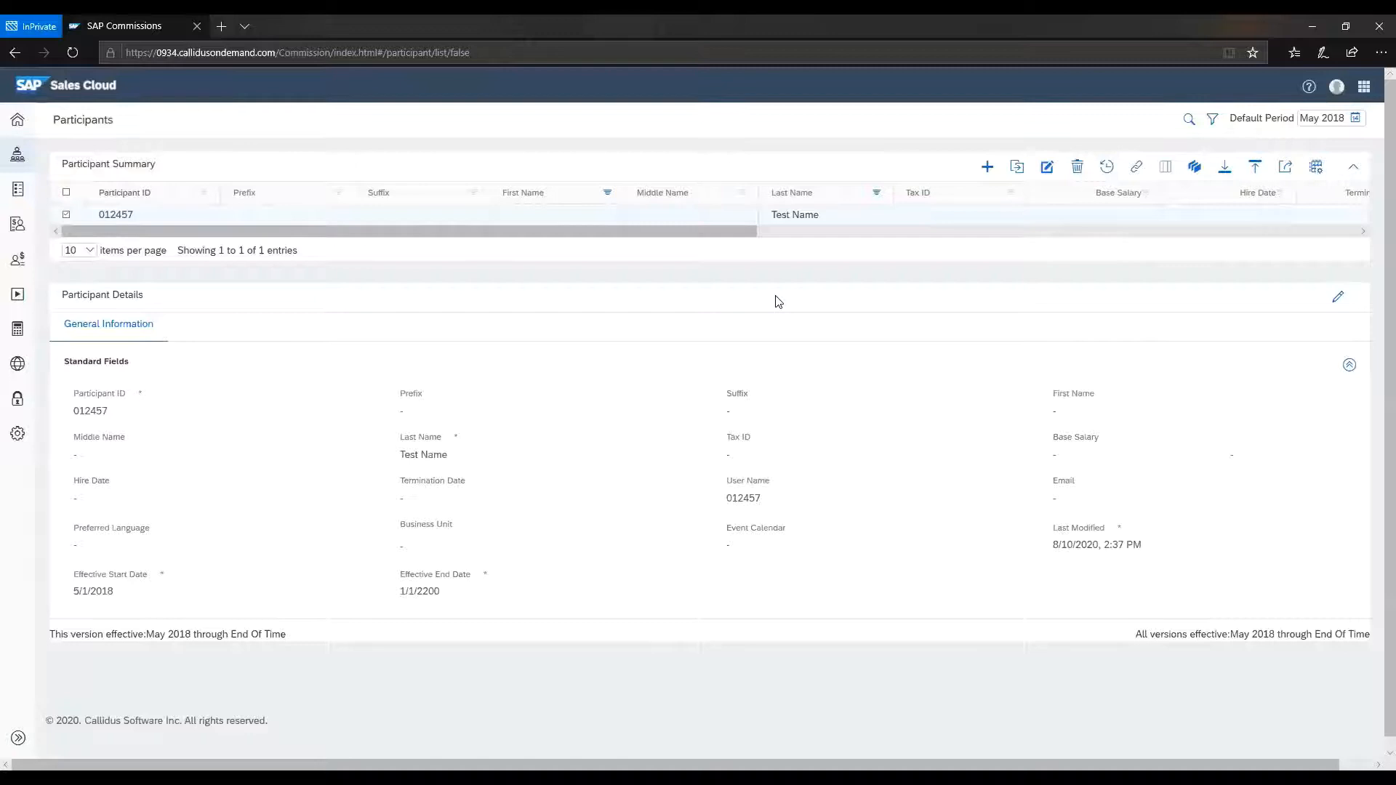
mouse_move(778, 325)
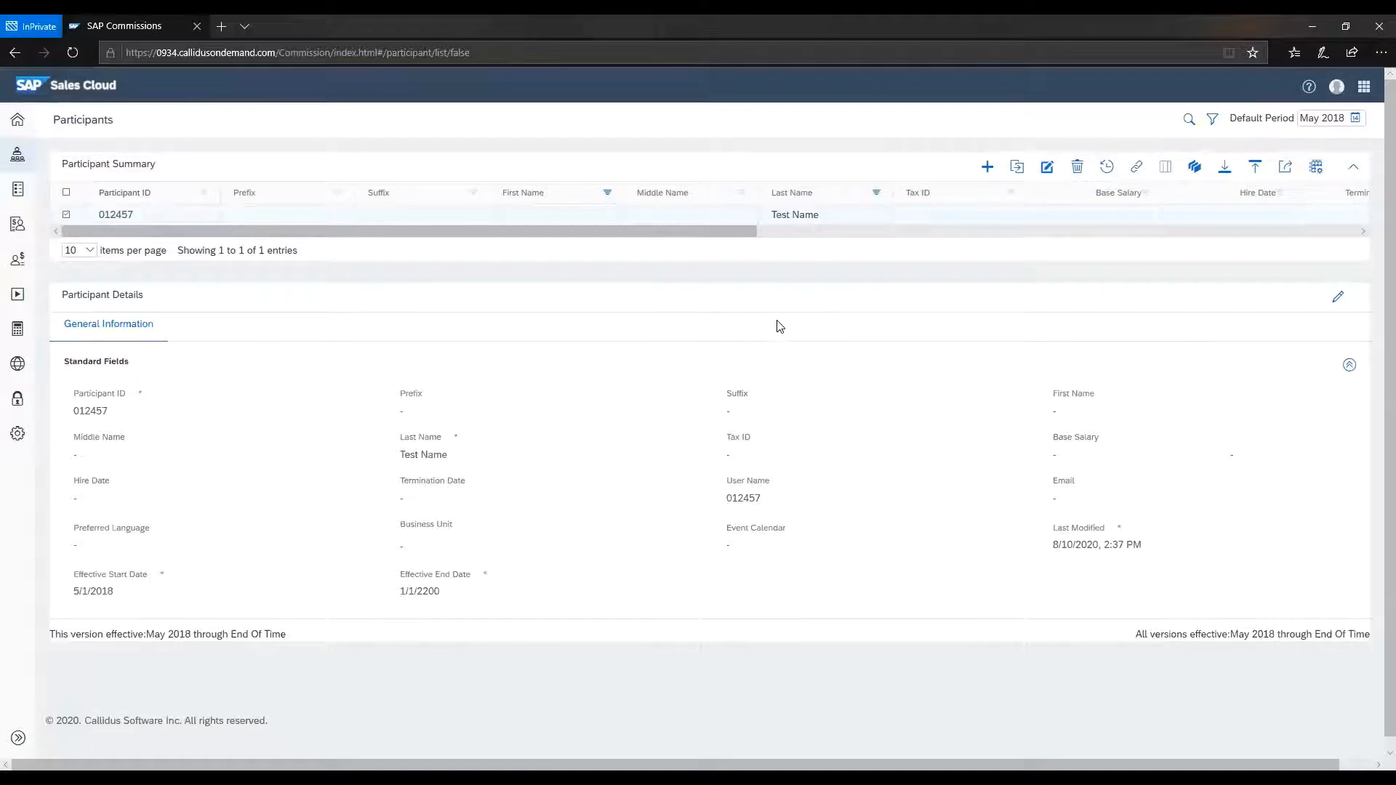
Step: Open a blank title form in Titles, effective May 2018 through End of Time
click(17, 153)
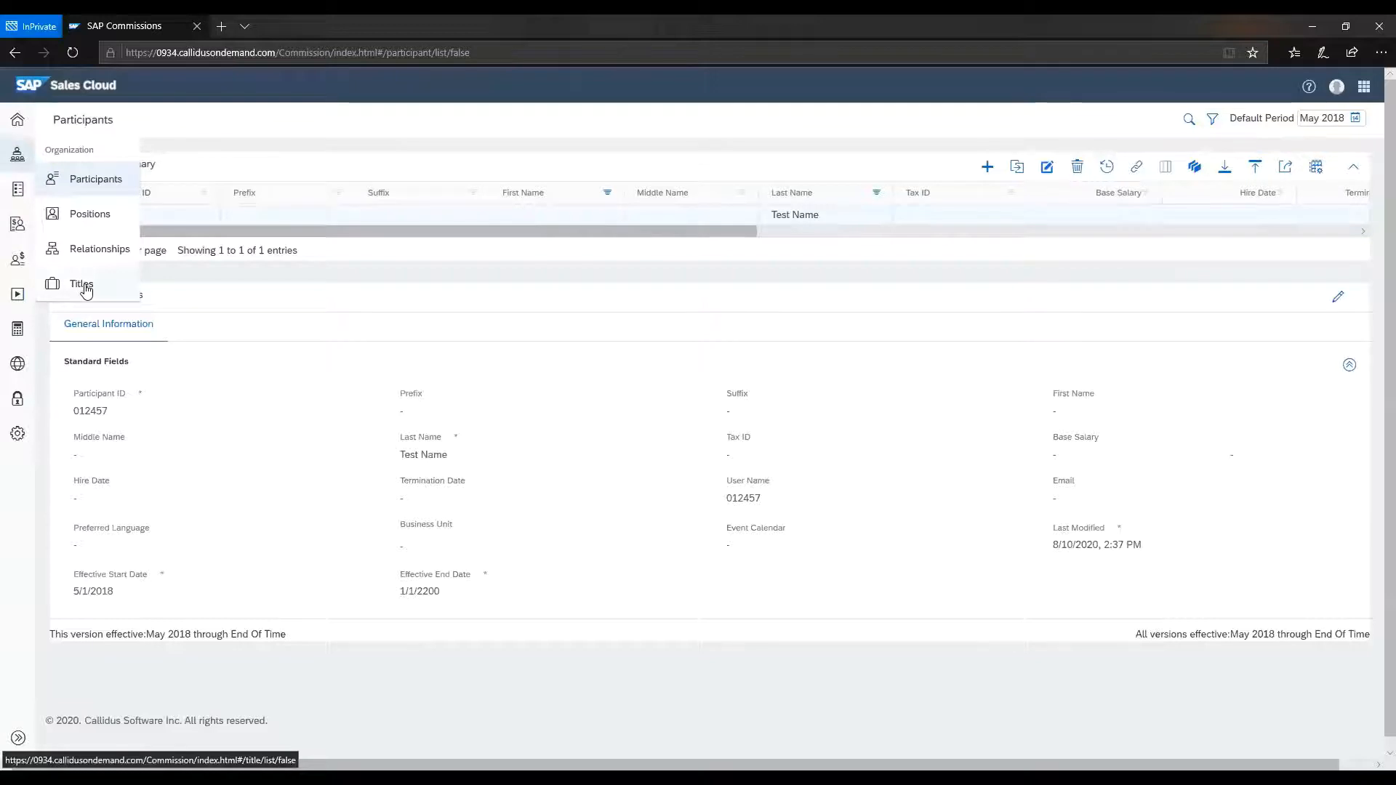
click(81, 282)
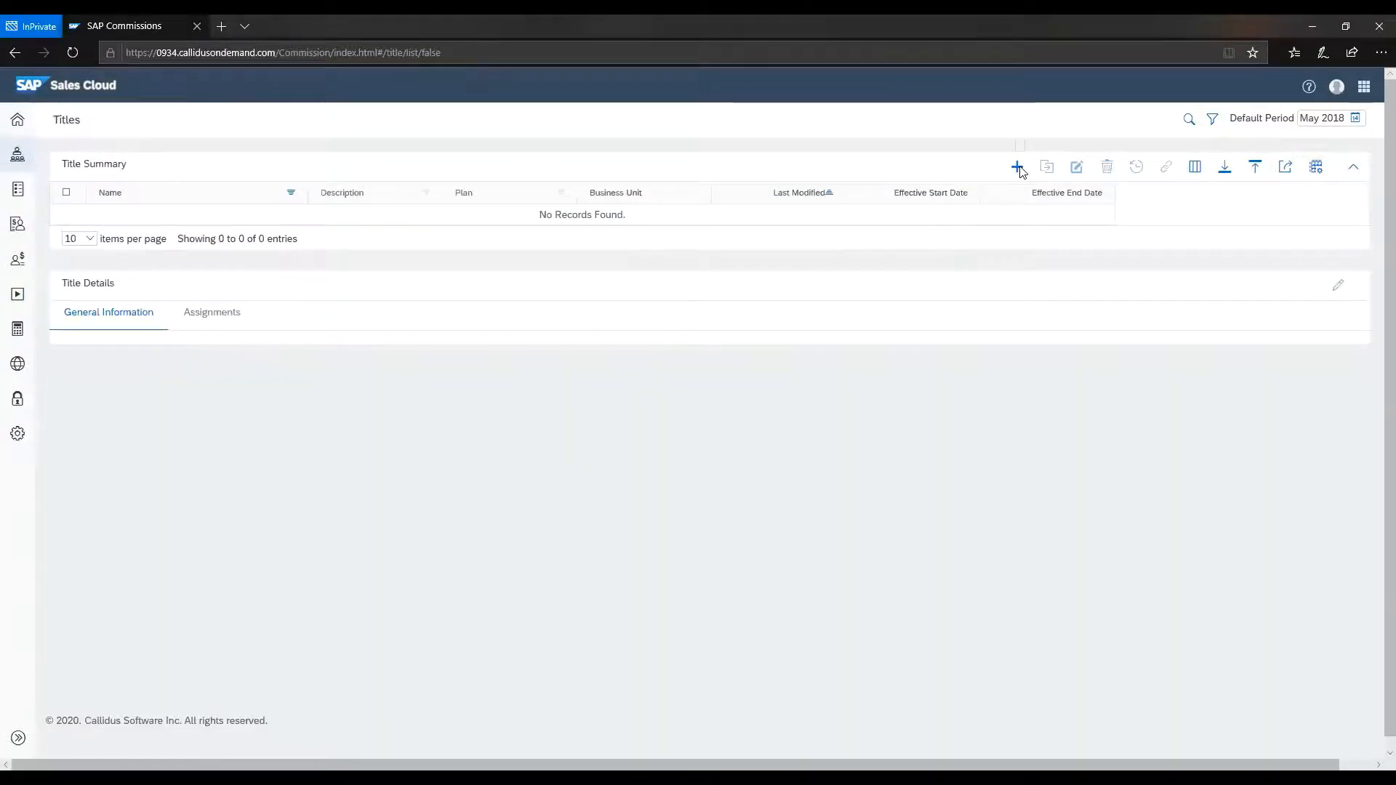
click(1016, 167)
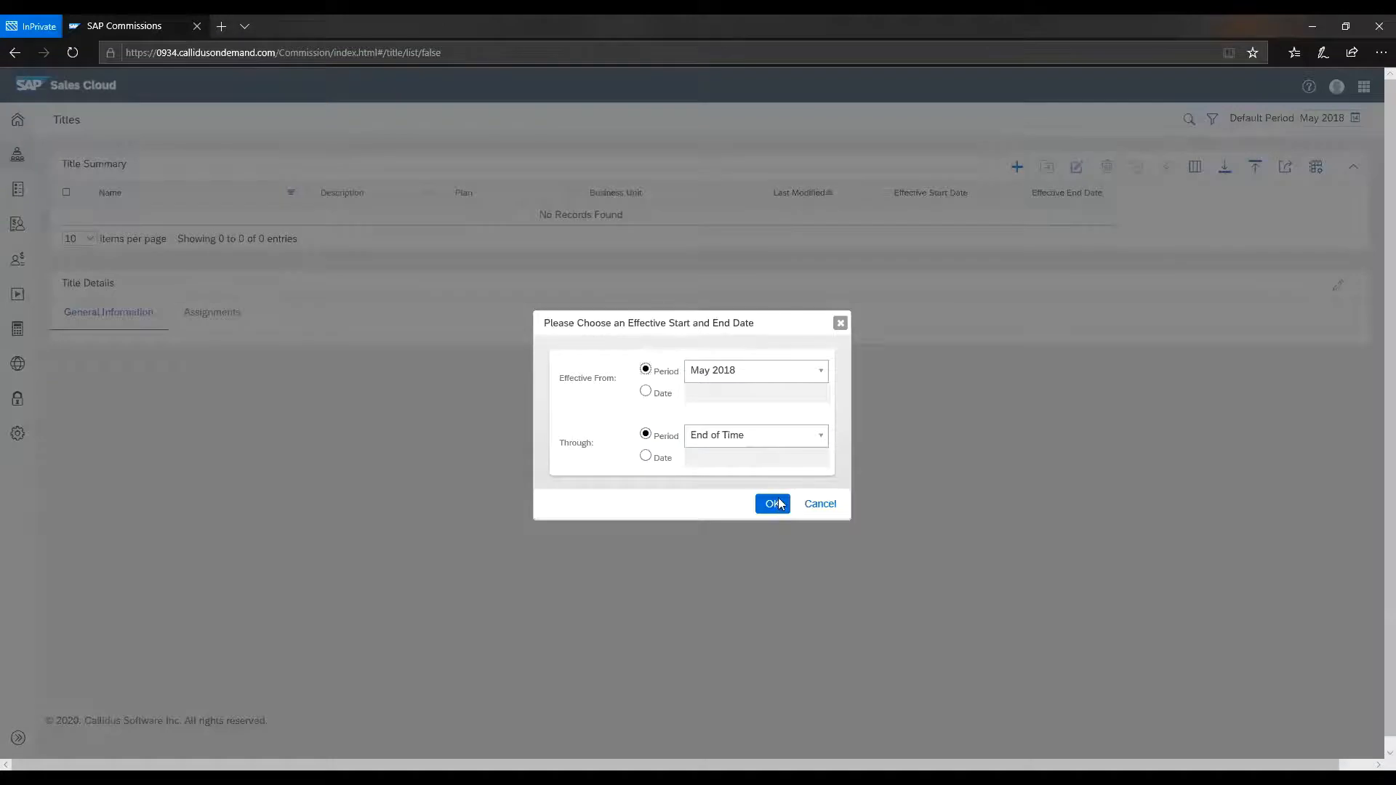
click(772, 503)
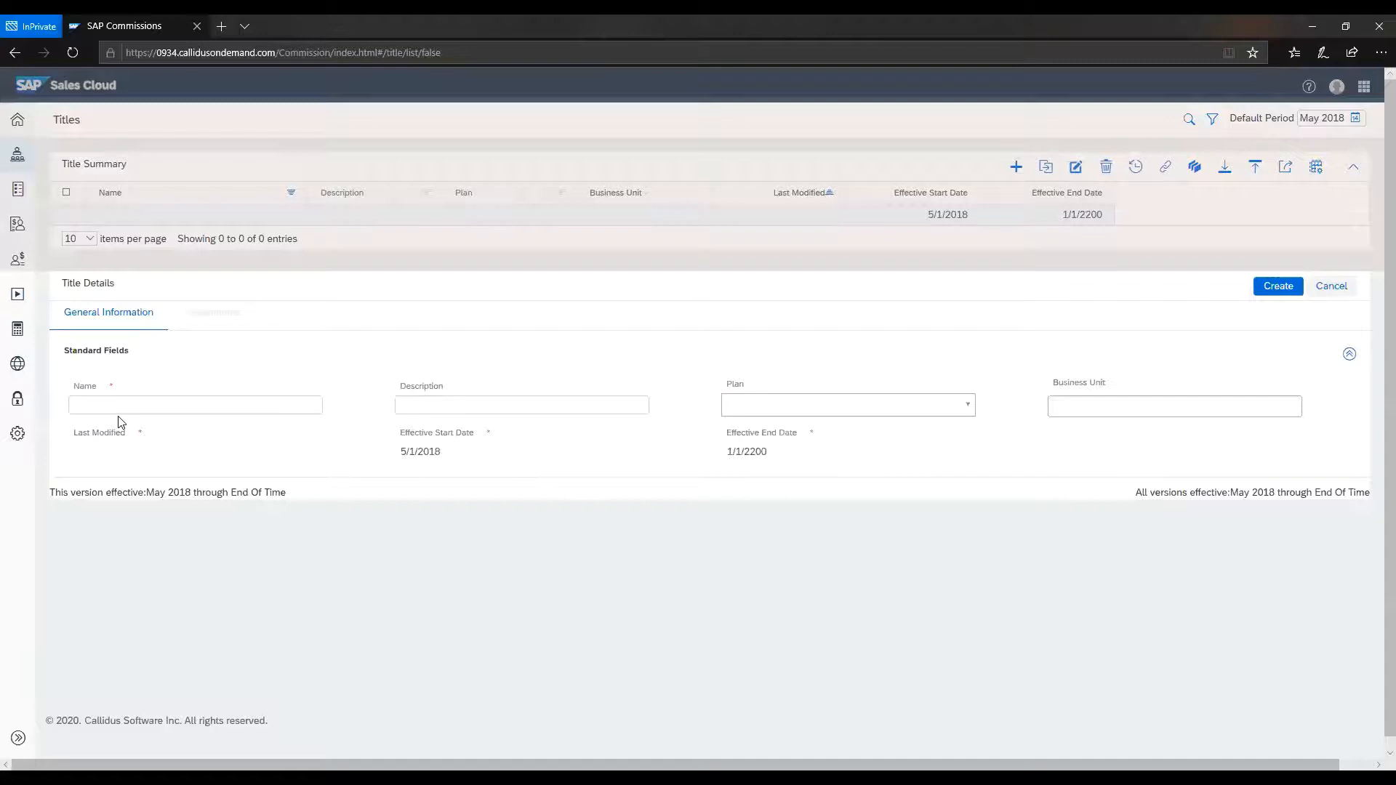
Step: Save a new title with the name 'Test_Title'
text(Test_Title)
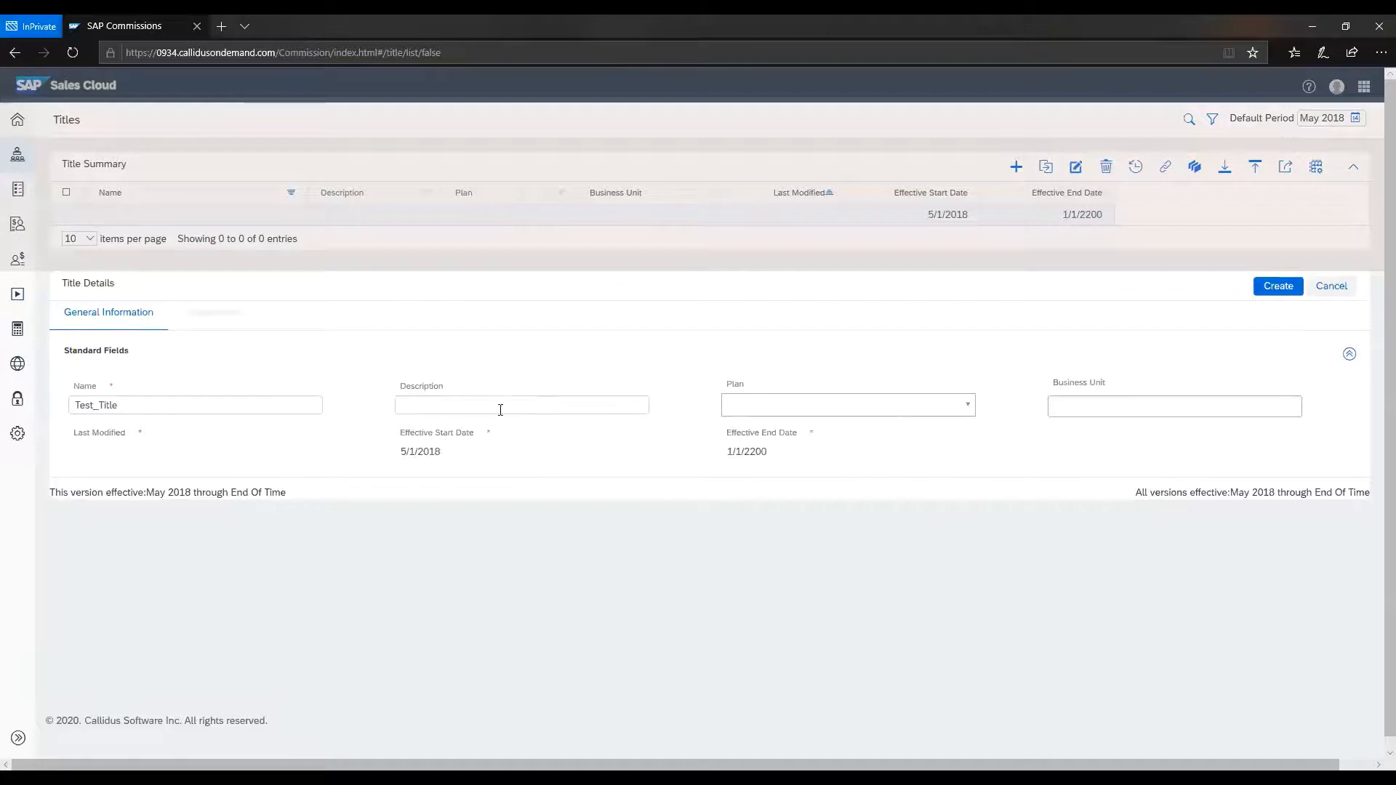
click(1277, 286)
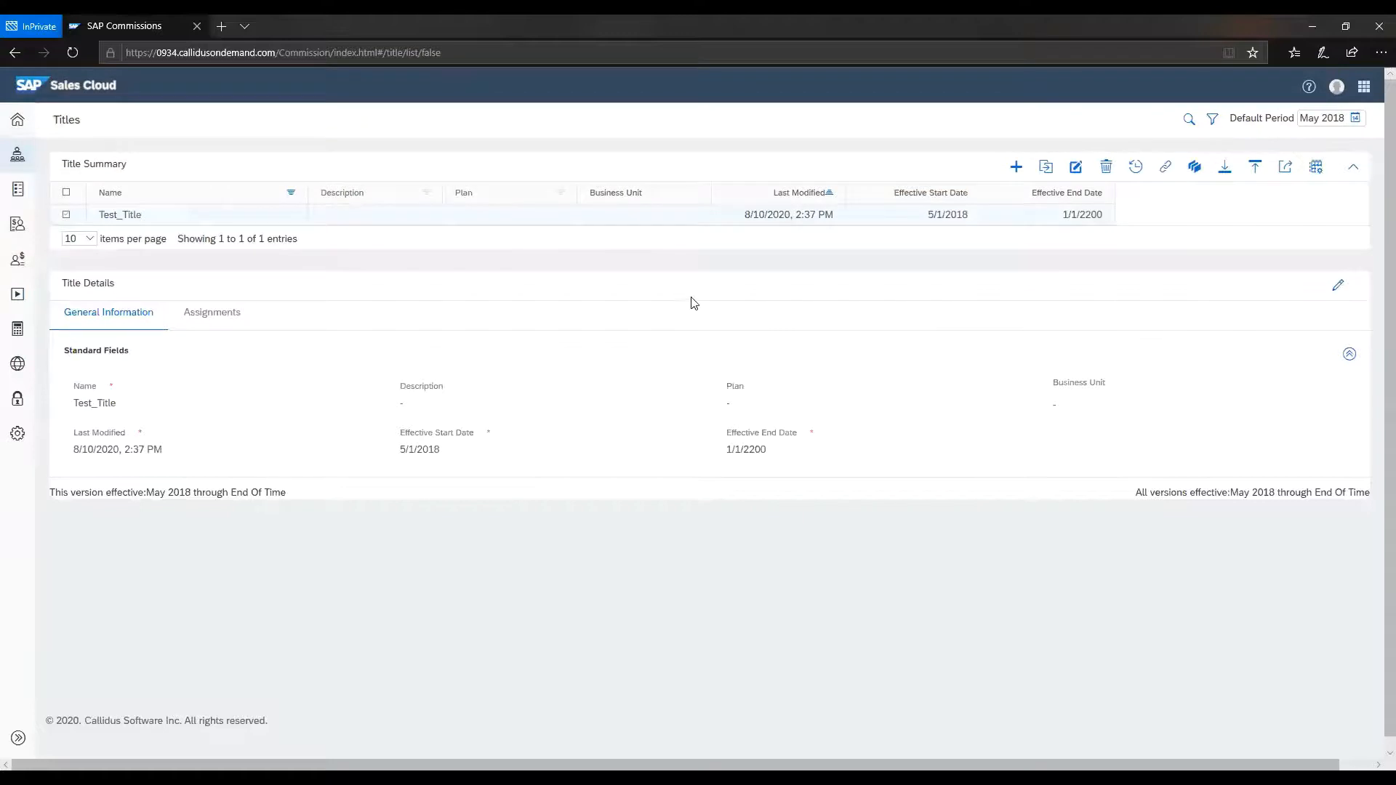
mouse_move(734, 291)
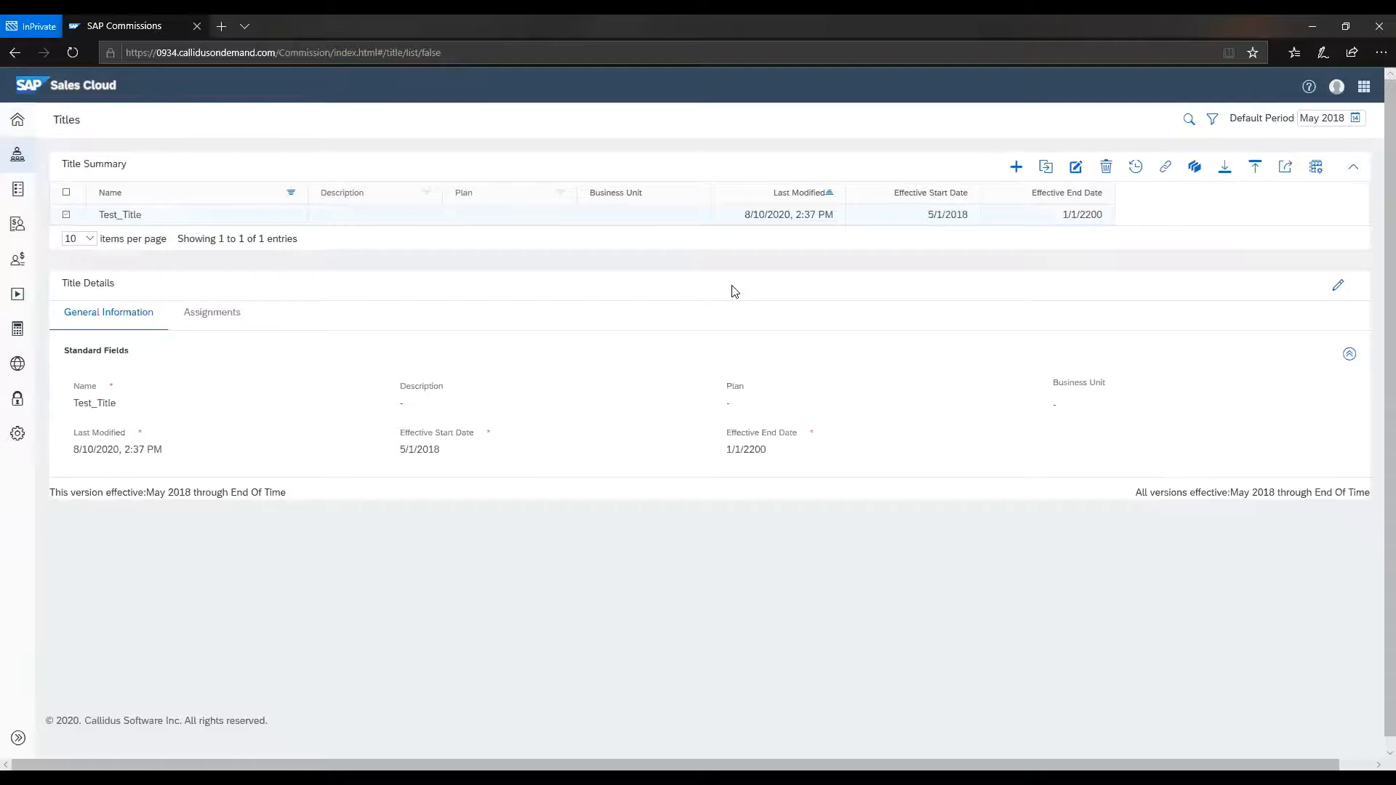
Step: Open a blank position form in Positions, effective May 2018 through End of Time
click(17, 154)
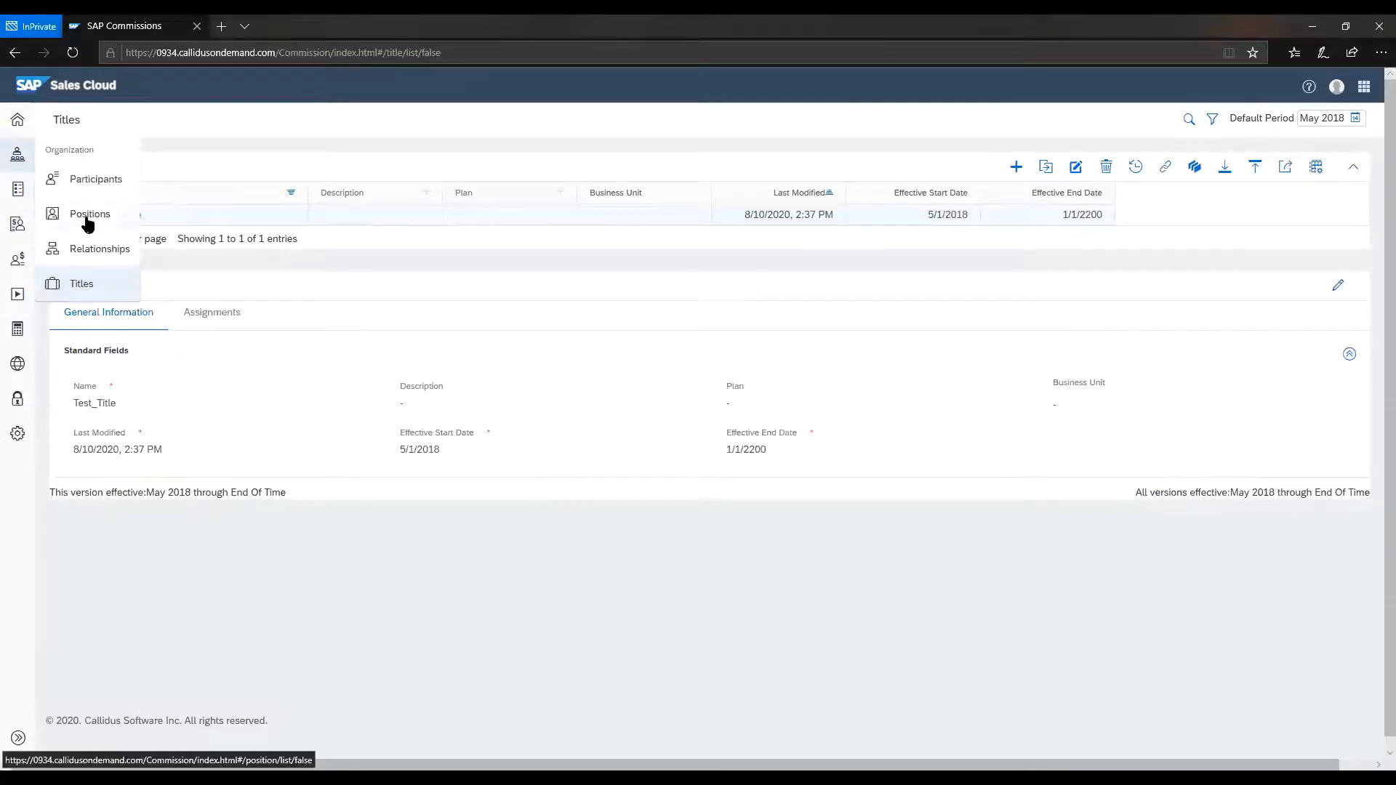
click(89, 214)
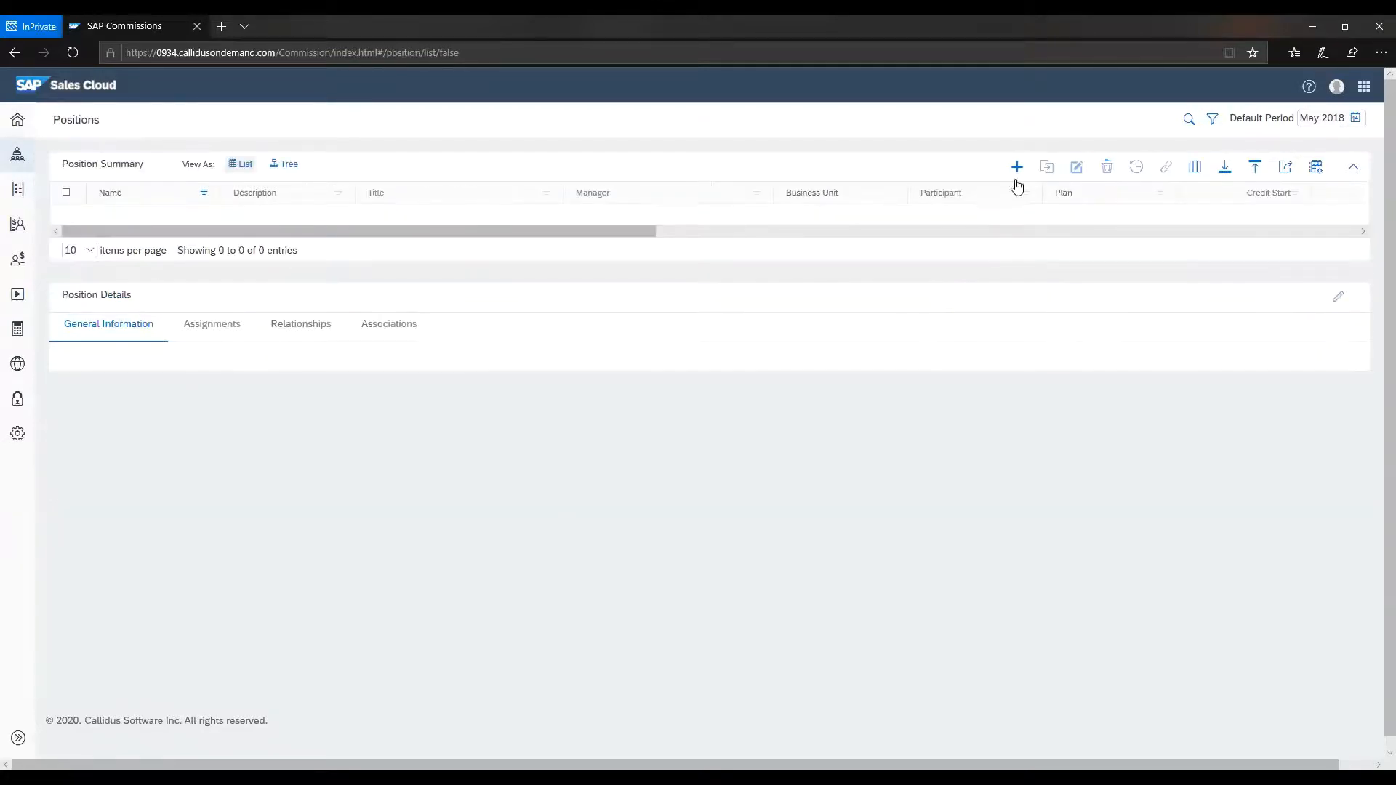
click(1015, 167)
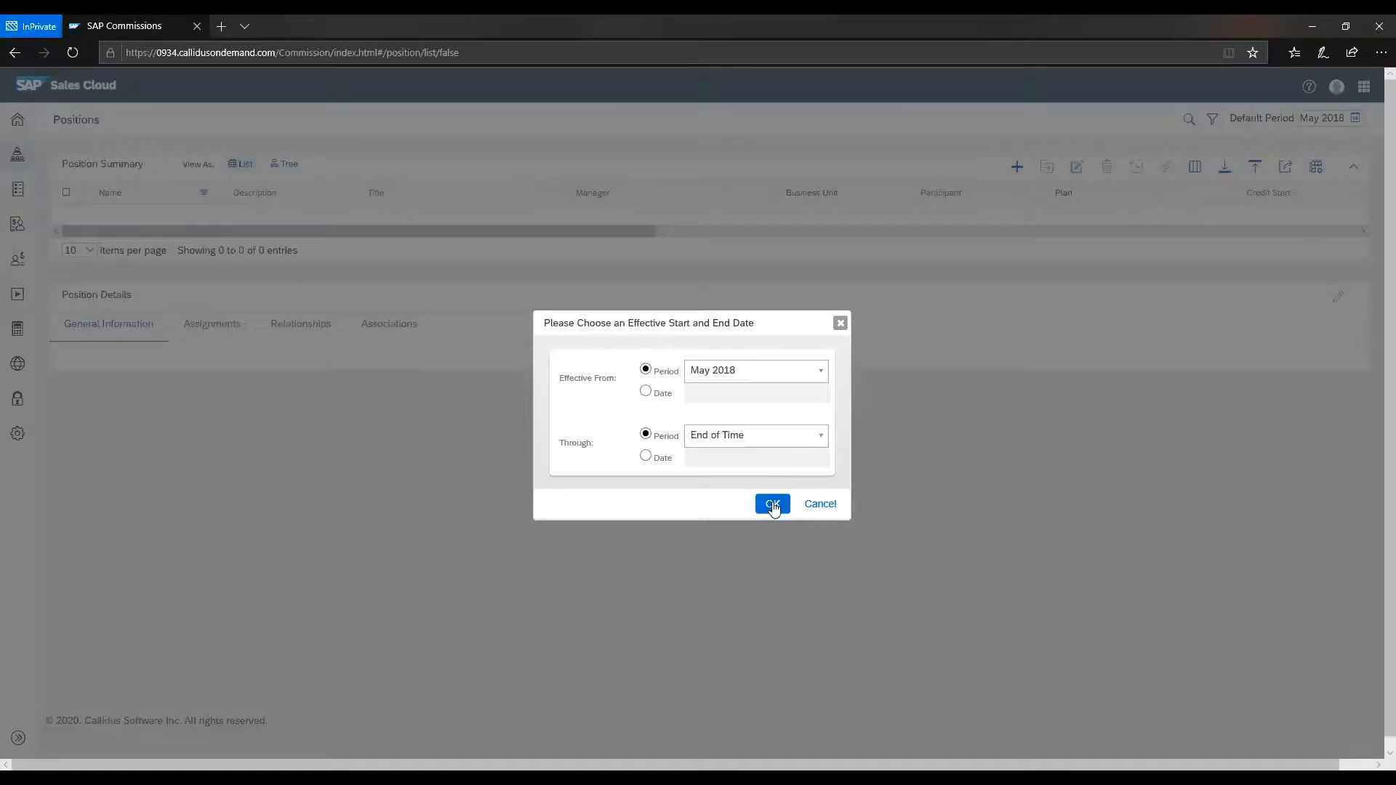
click(770, 504)
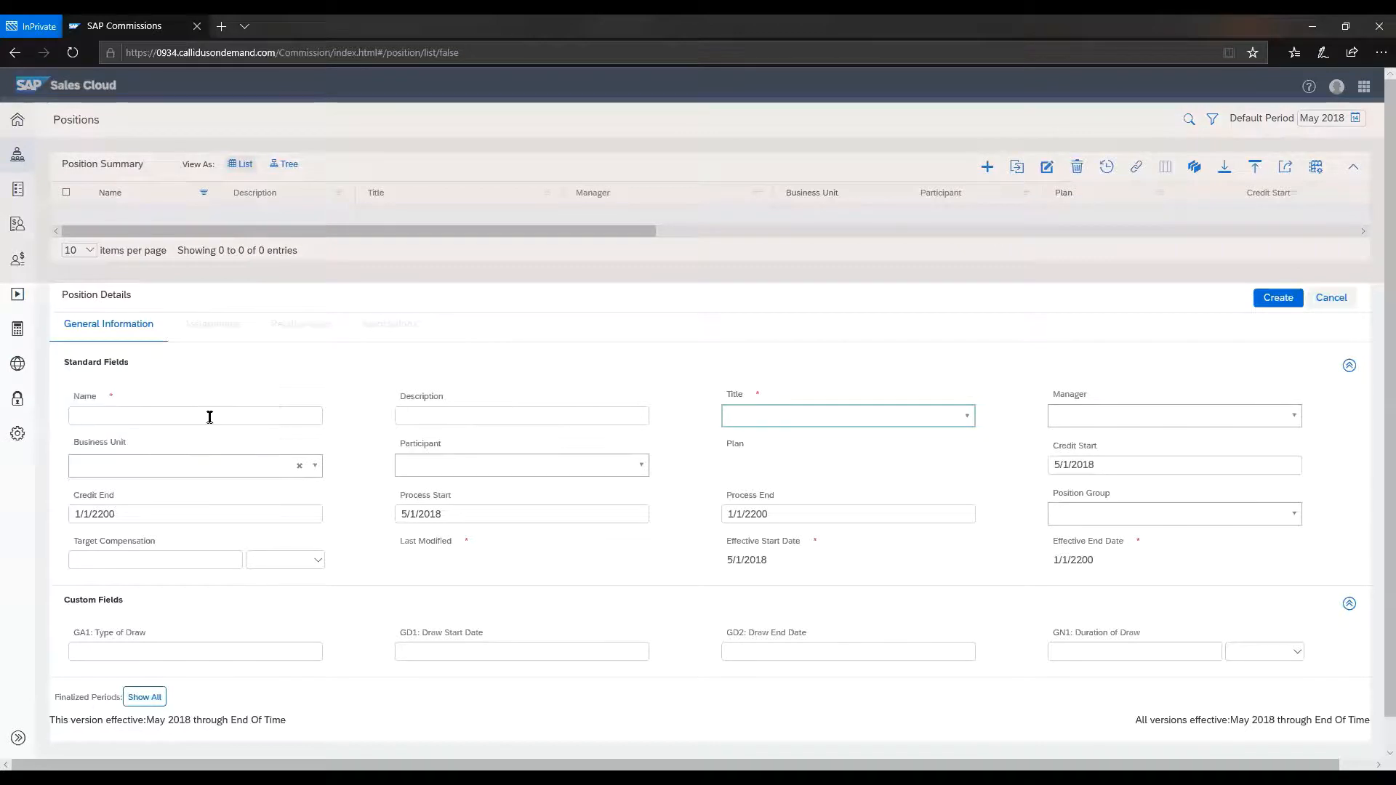
Step: Save position 'Test_Position' with title Test_Title and participant Test Name
text(Test_Position)
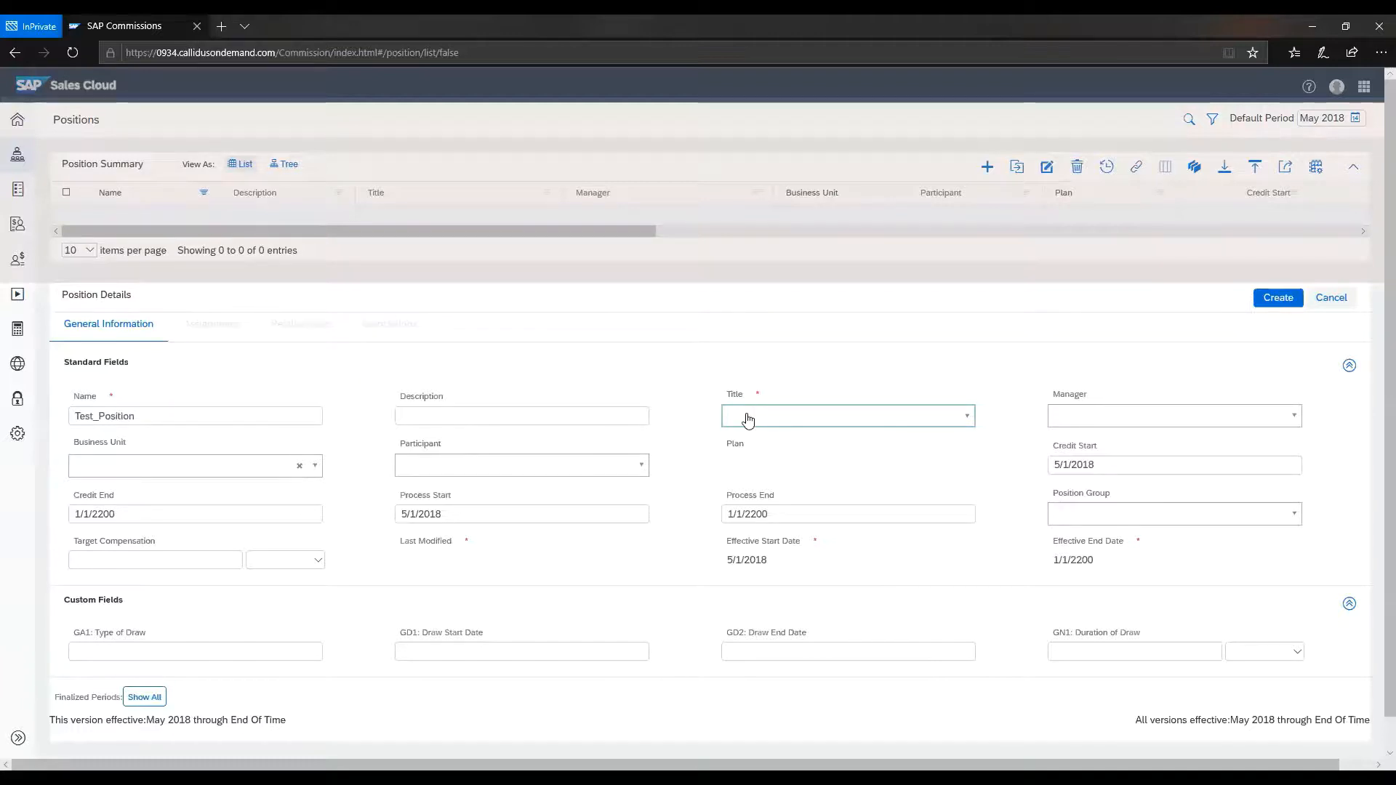
click(846, 415)
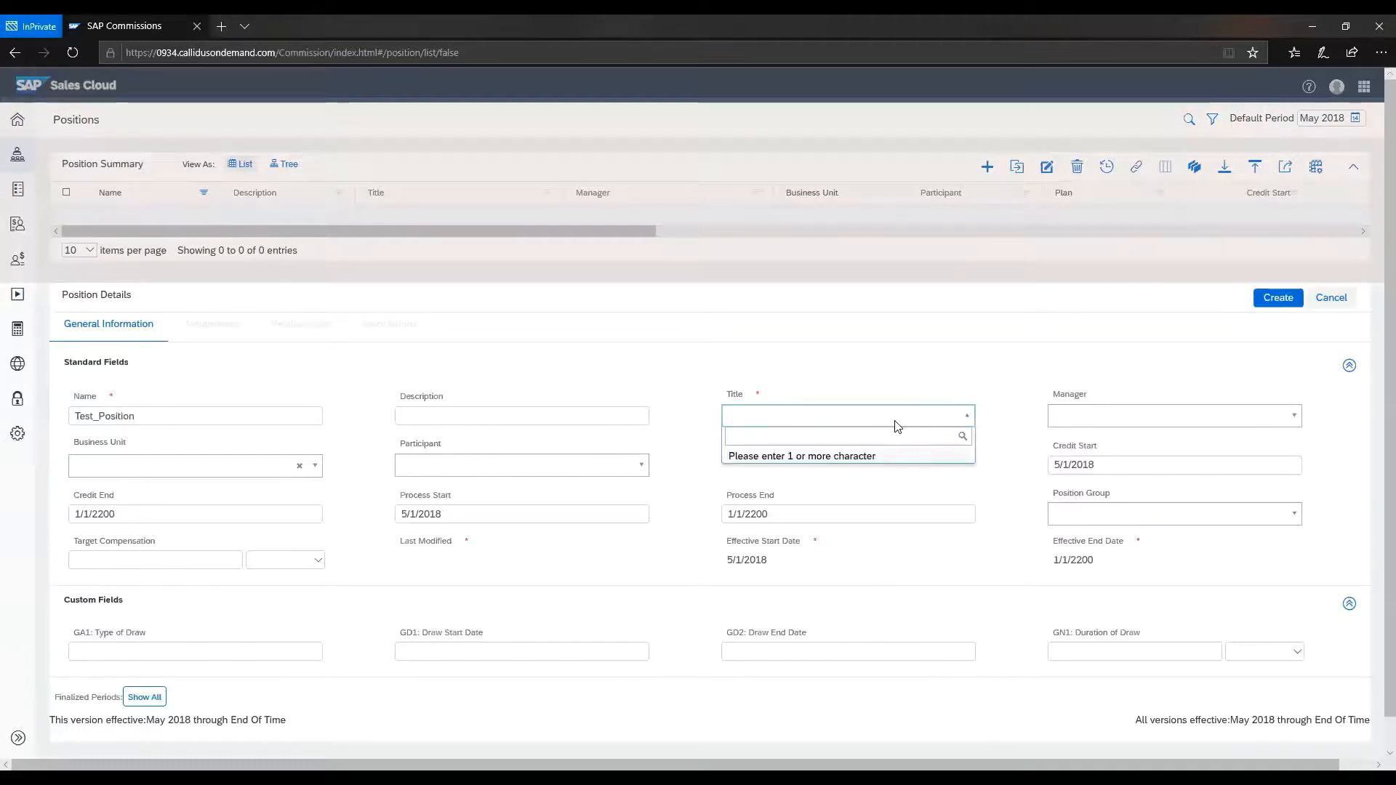
text(T)
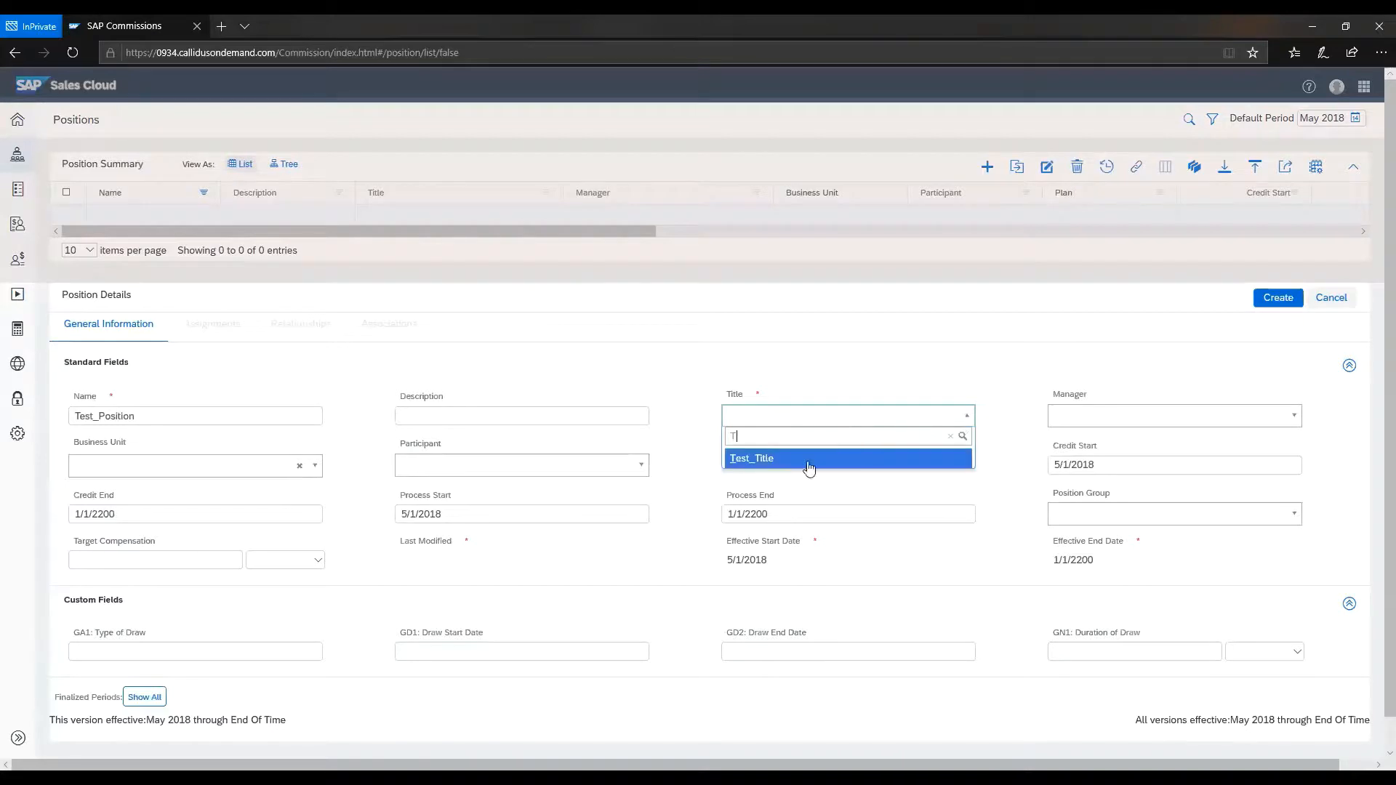
click(751, 458)
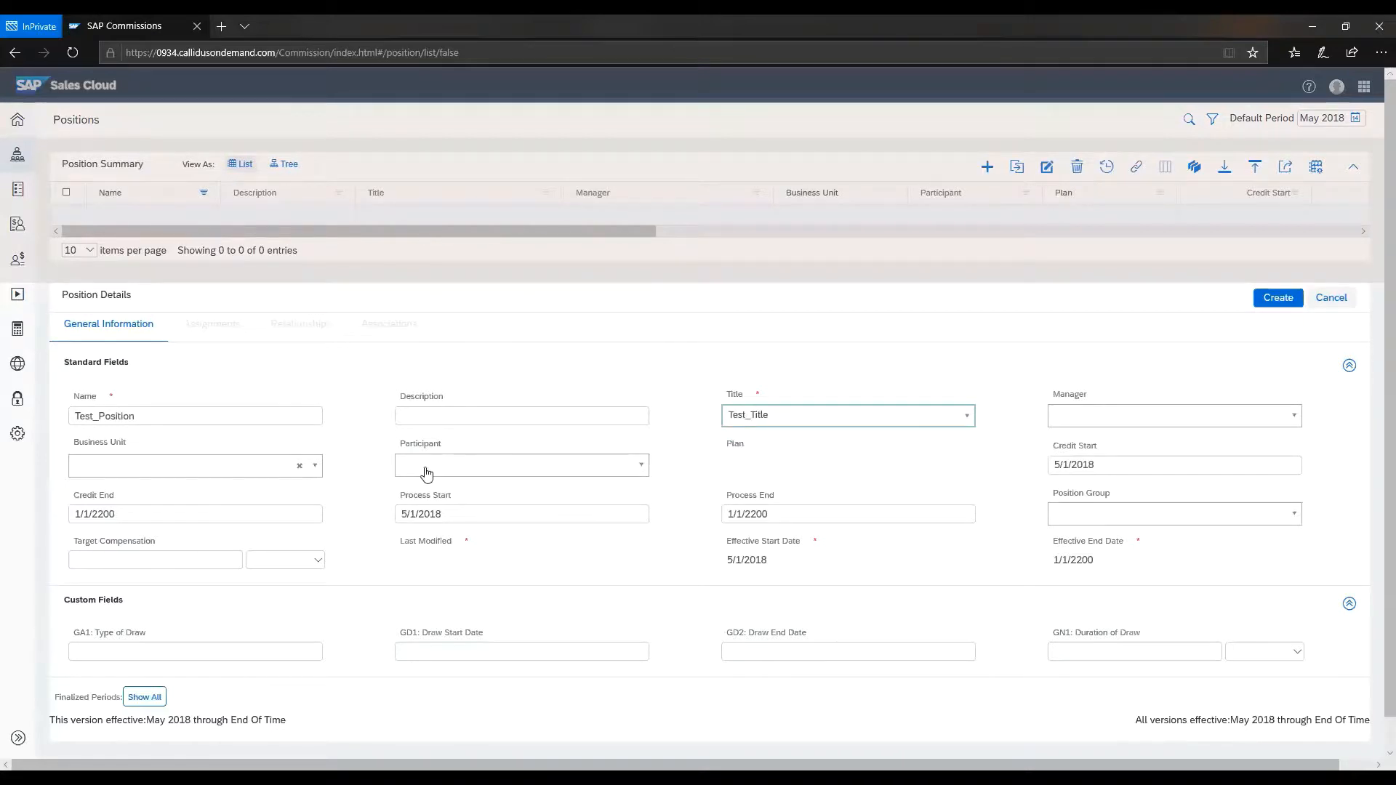
click(520, 464)
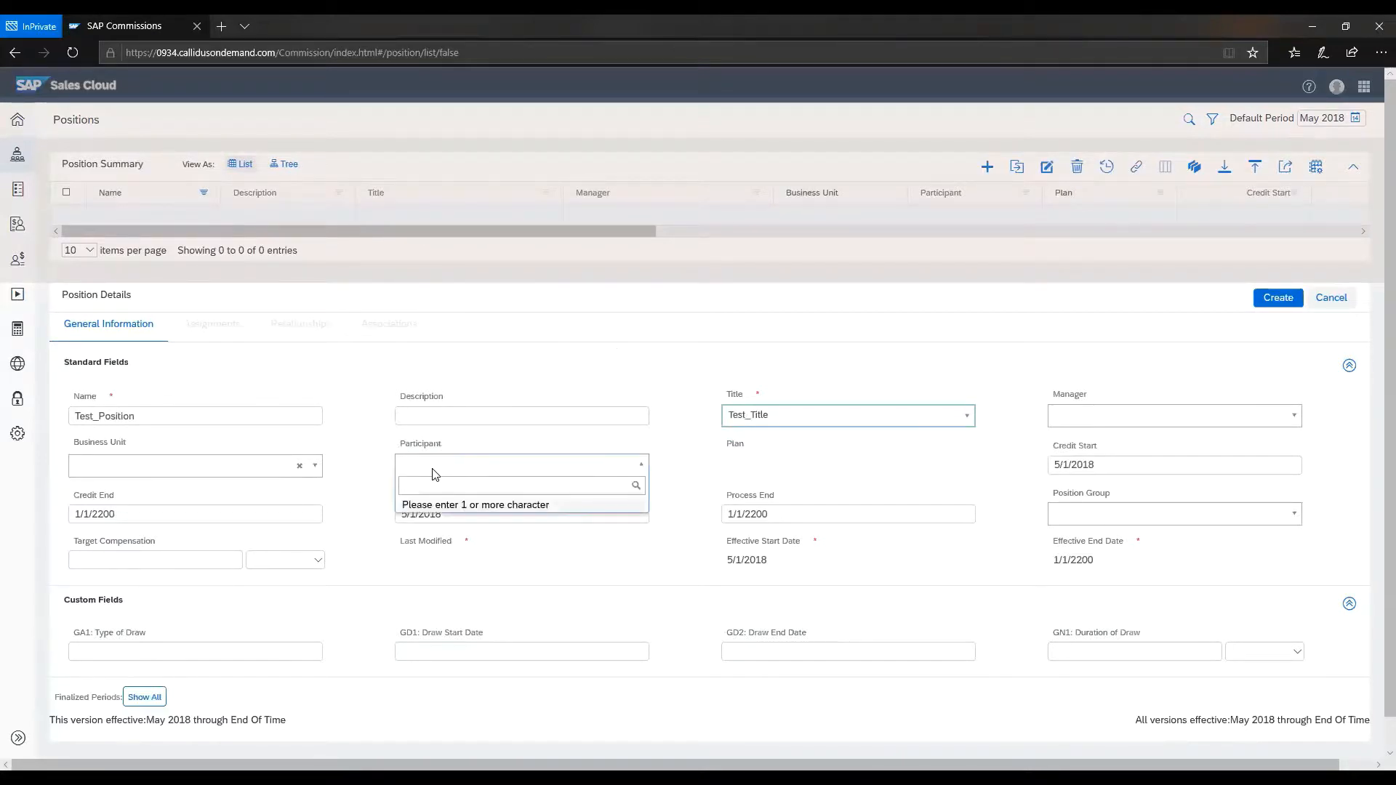
text(T)
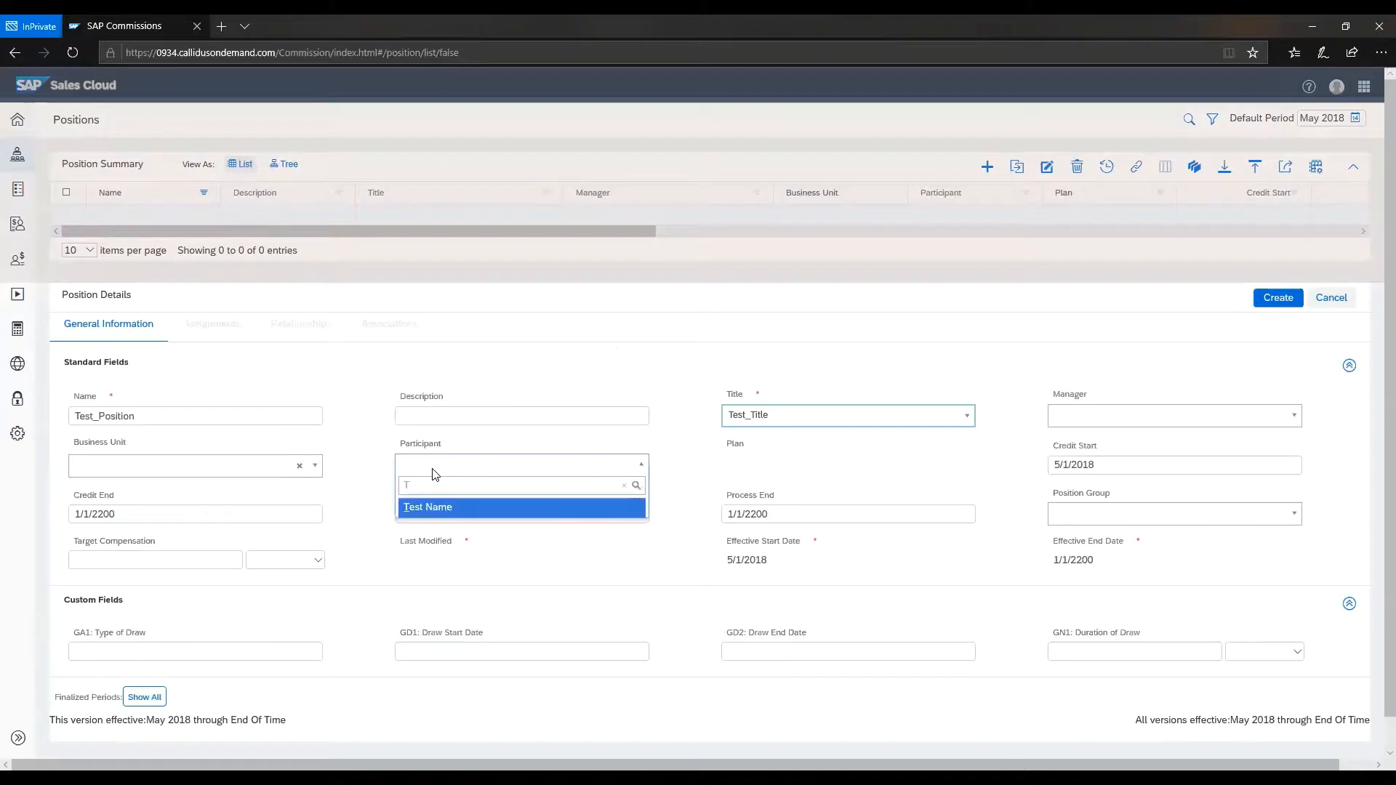
click(427, 507)
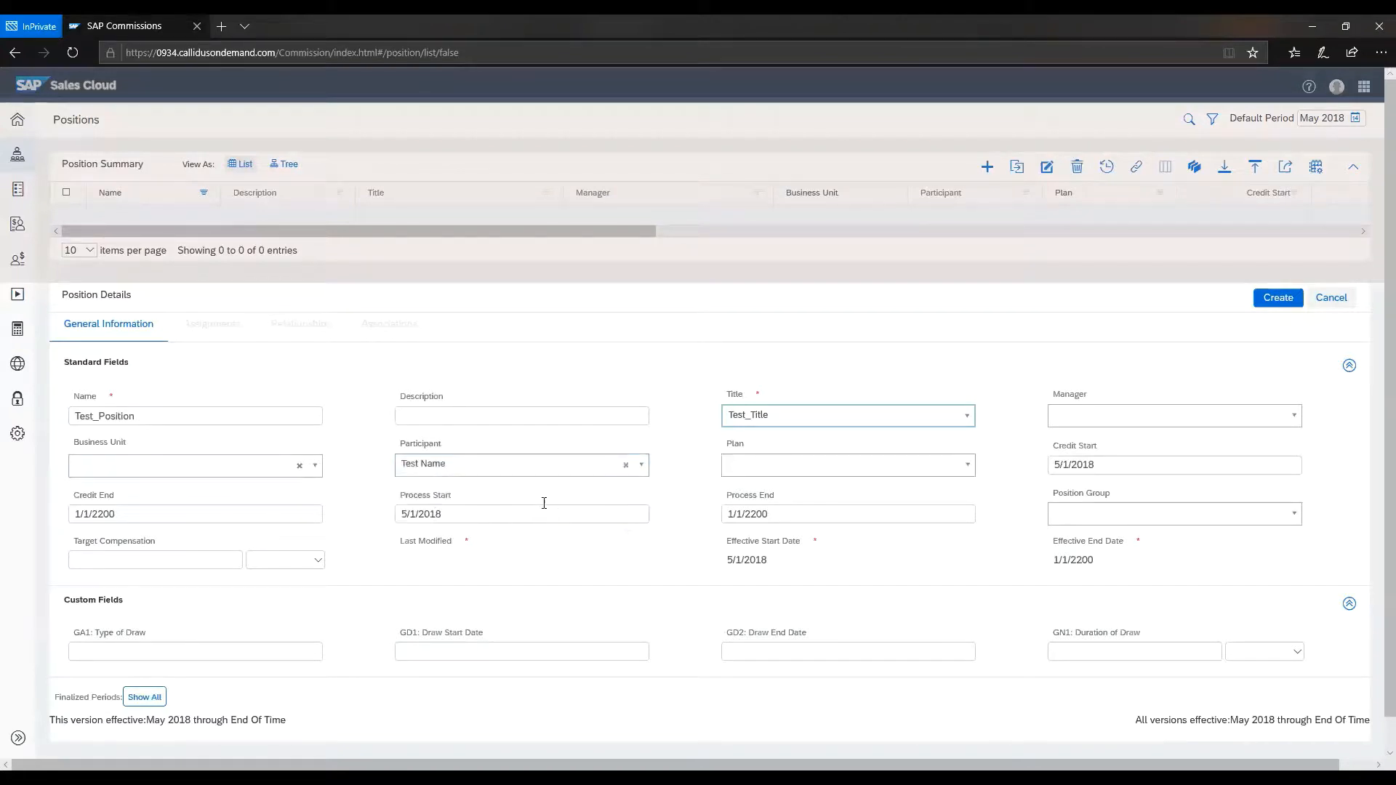
mouse_move(1258, 533)
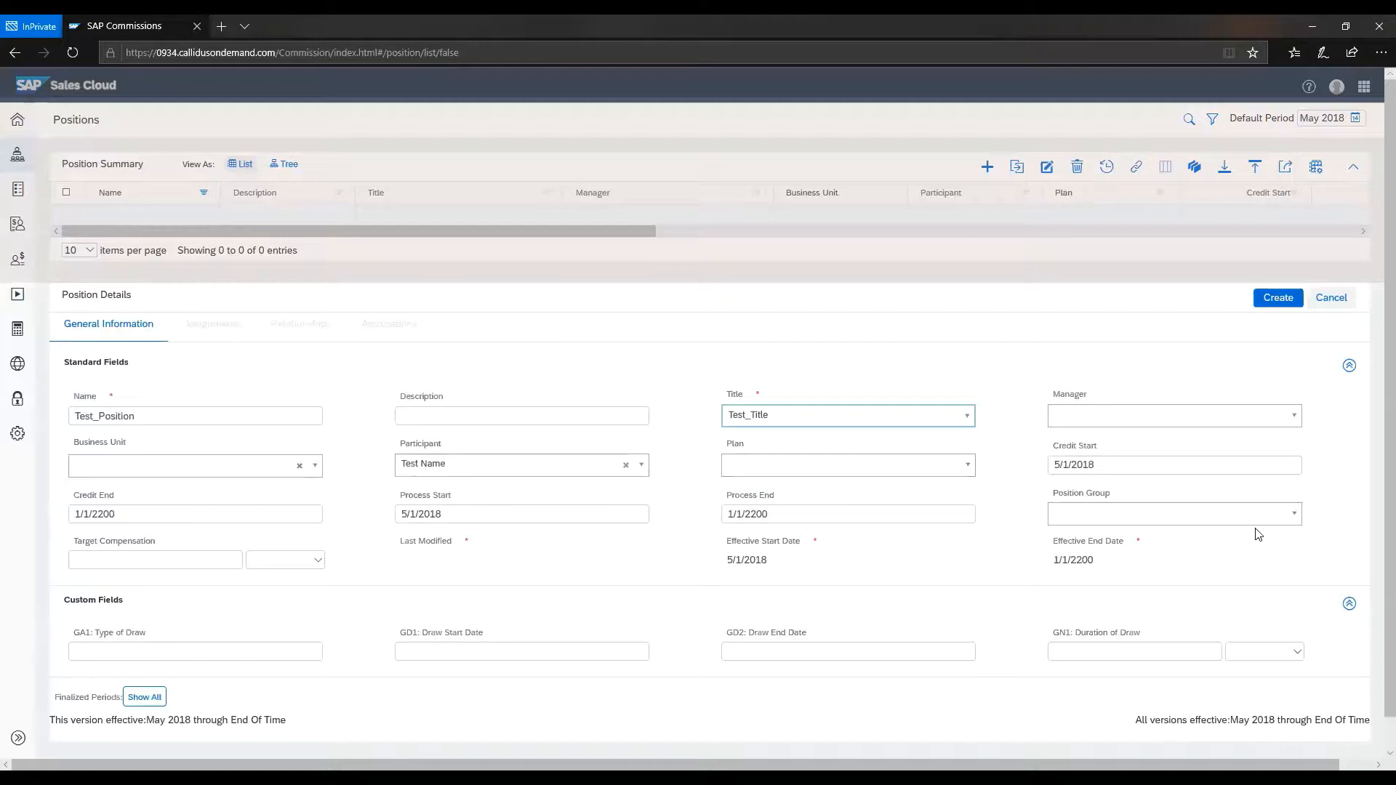
mouse_move(1195, 361)
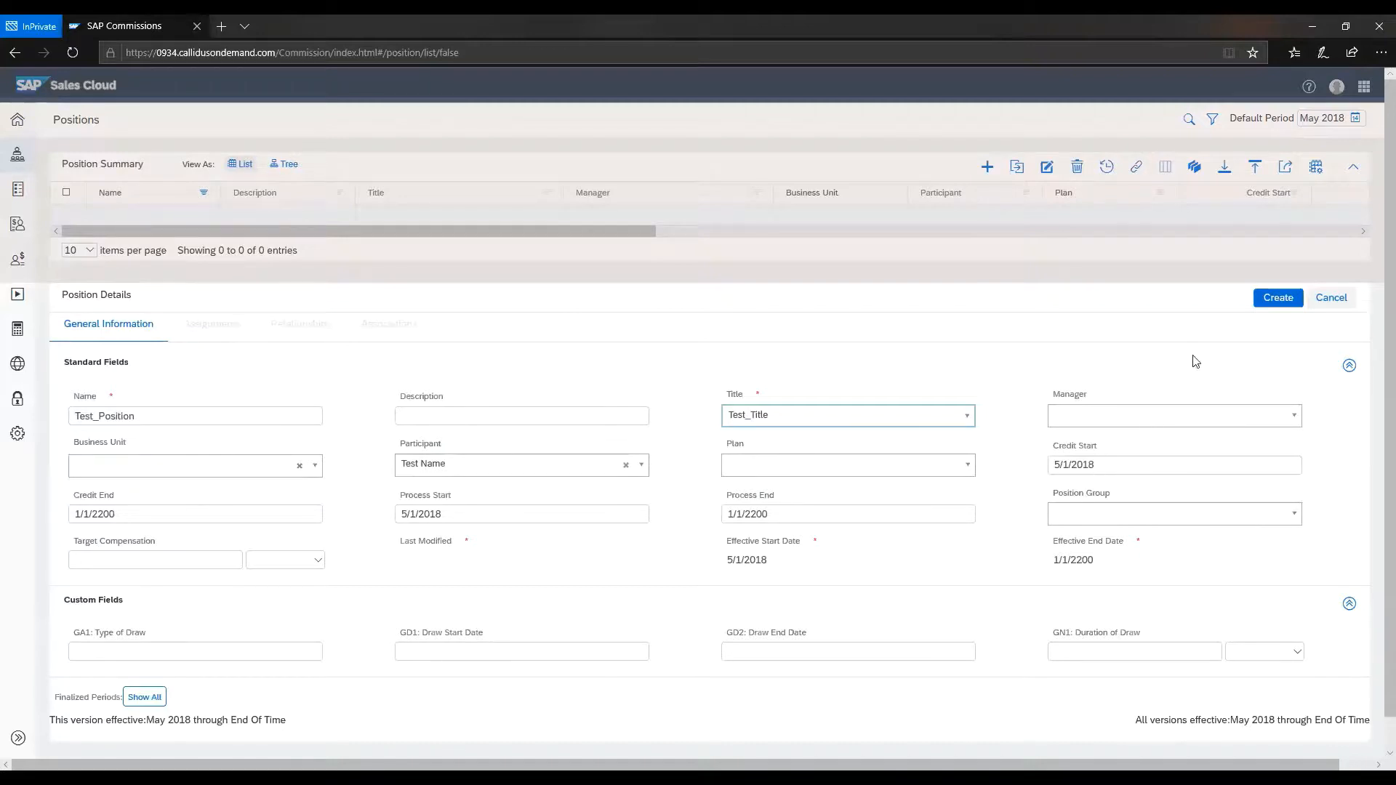
mouse_move(939, 472)
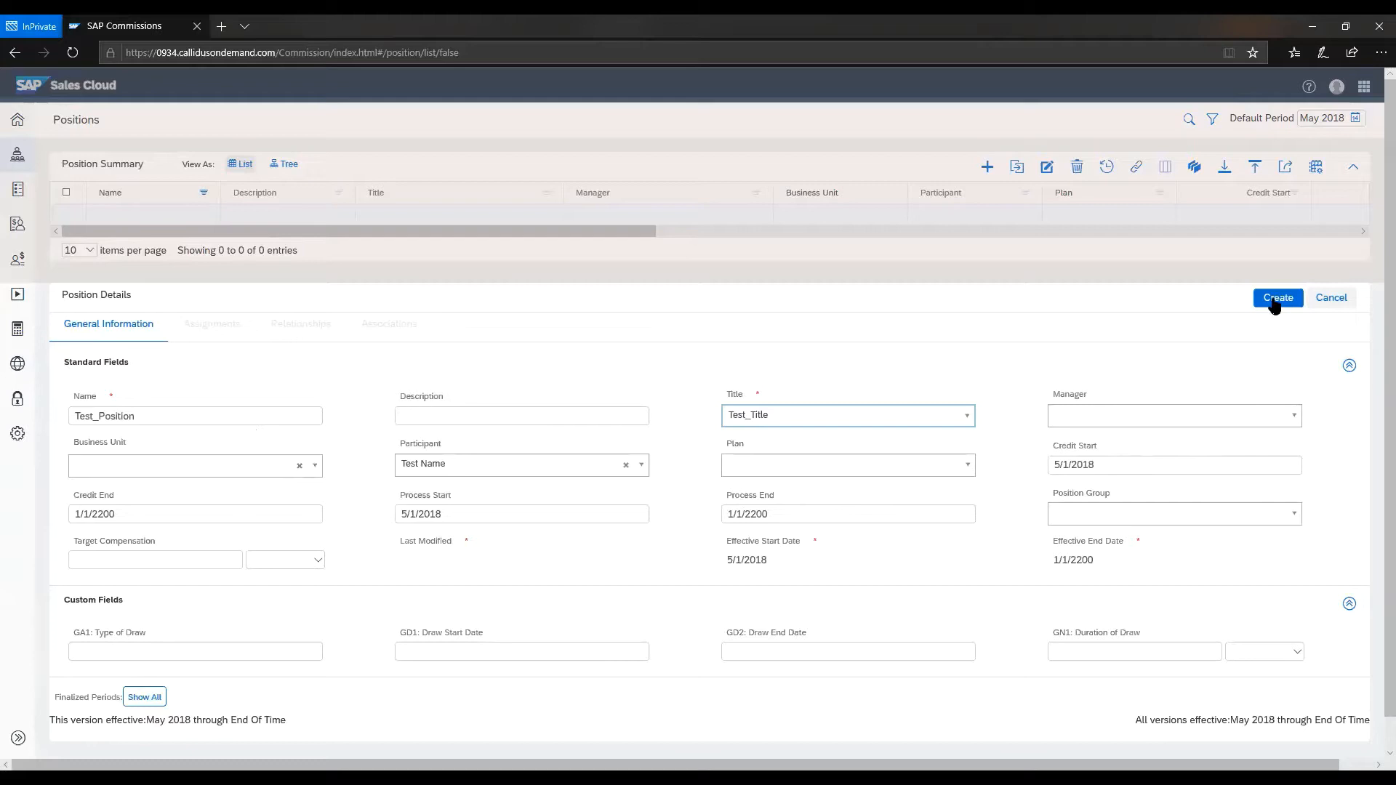
click(1277, 297)
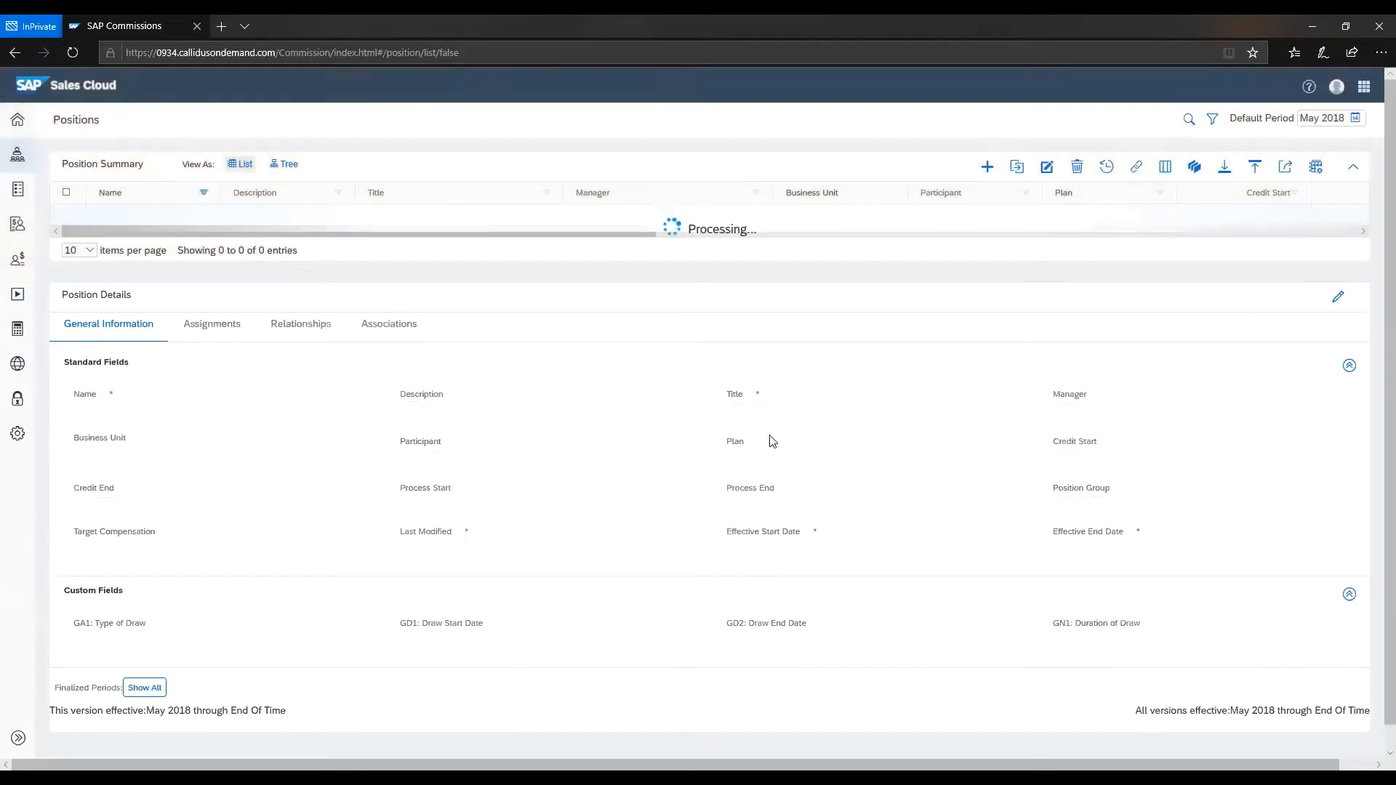